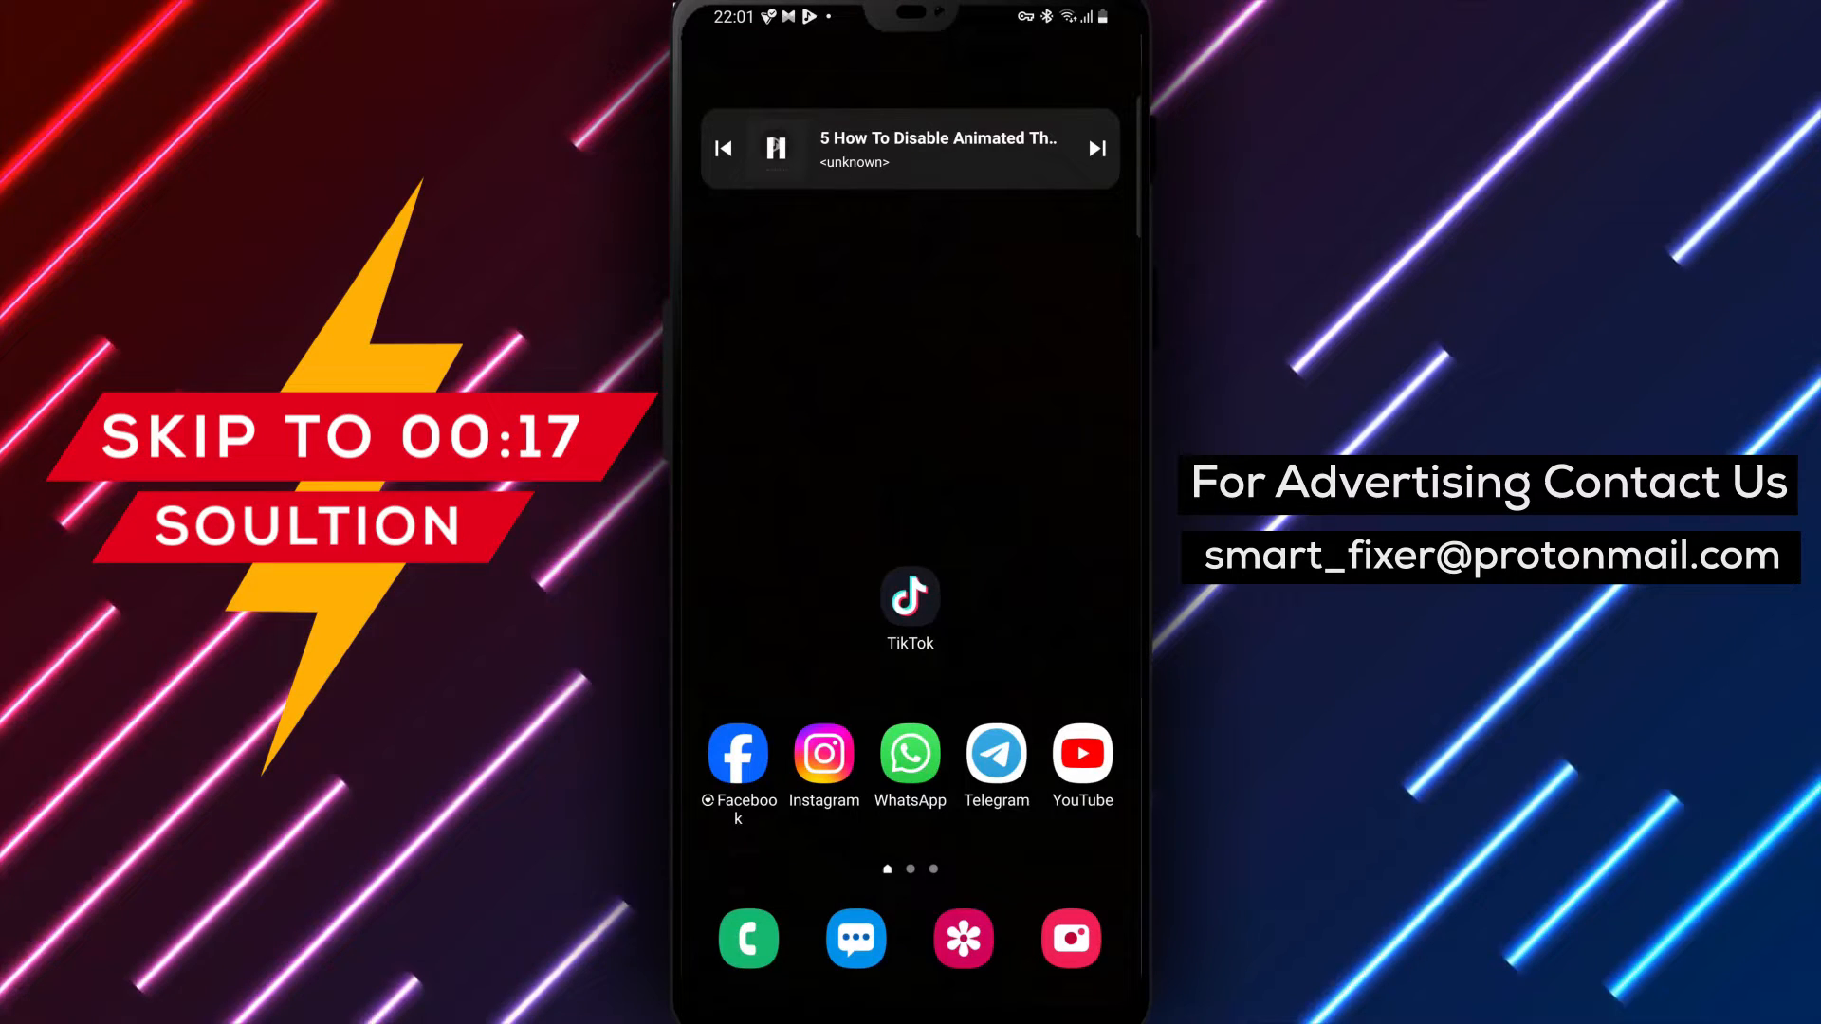
# Step: Launch TikTok and go to the account's own profile page
pyautogui.click(909, 597)
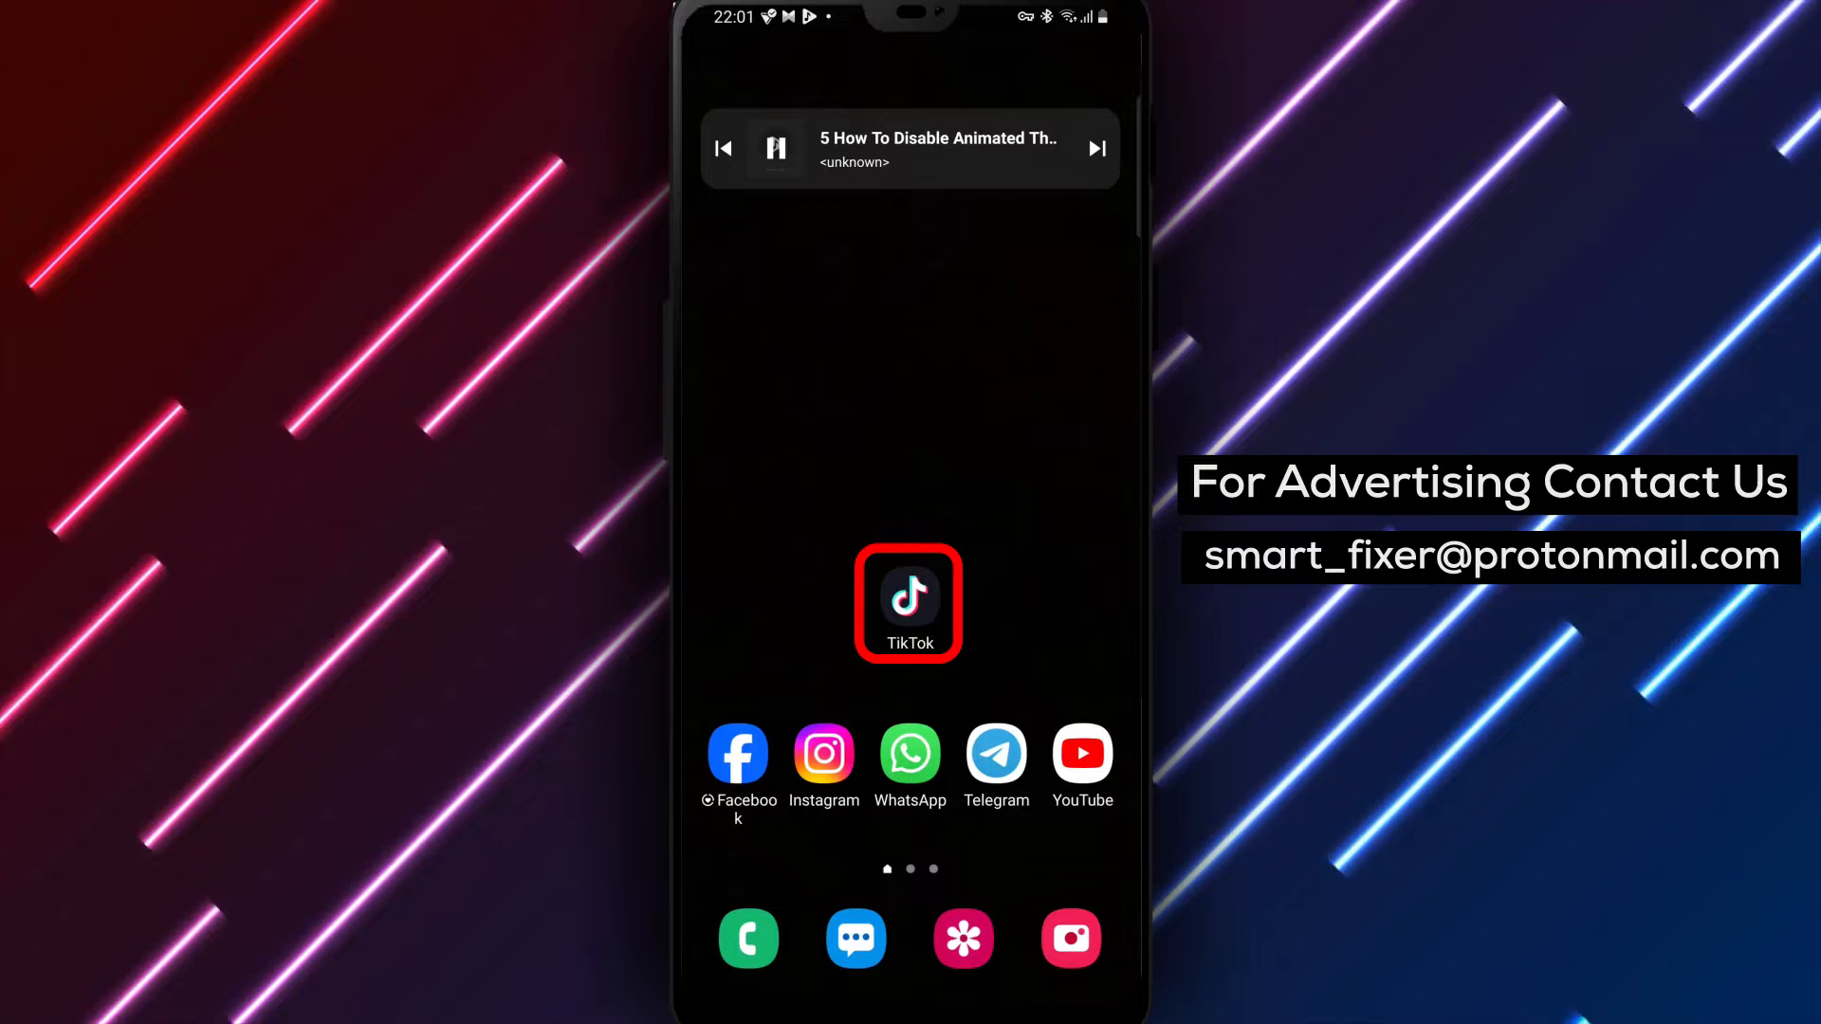
pyautogui.click(909, 601)
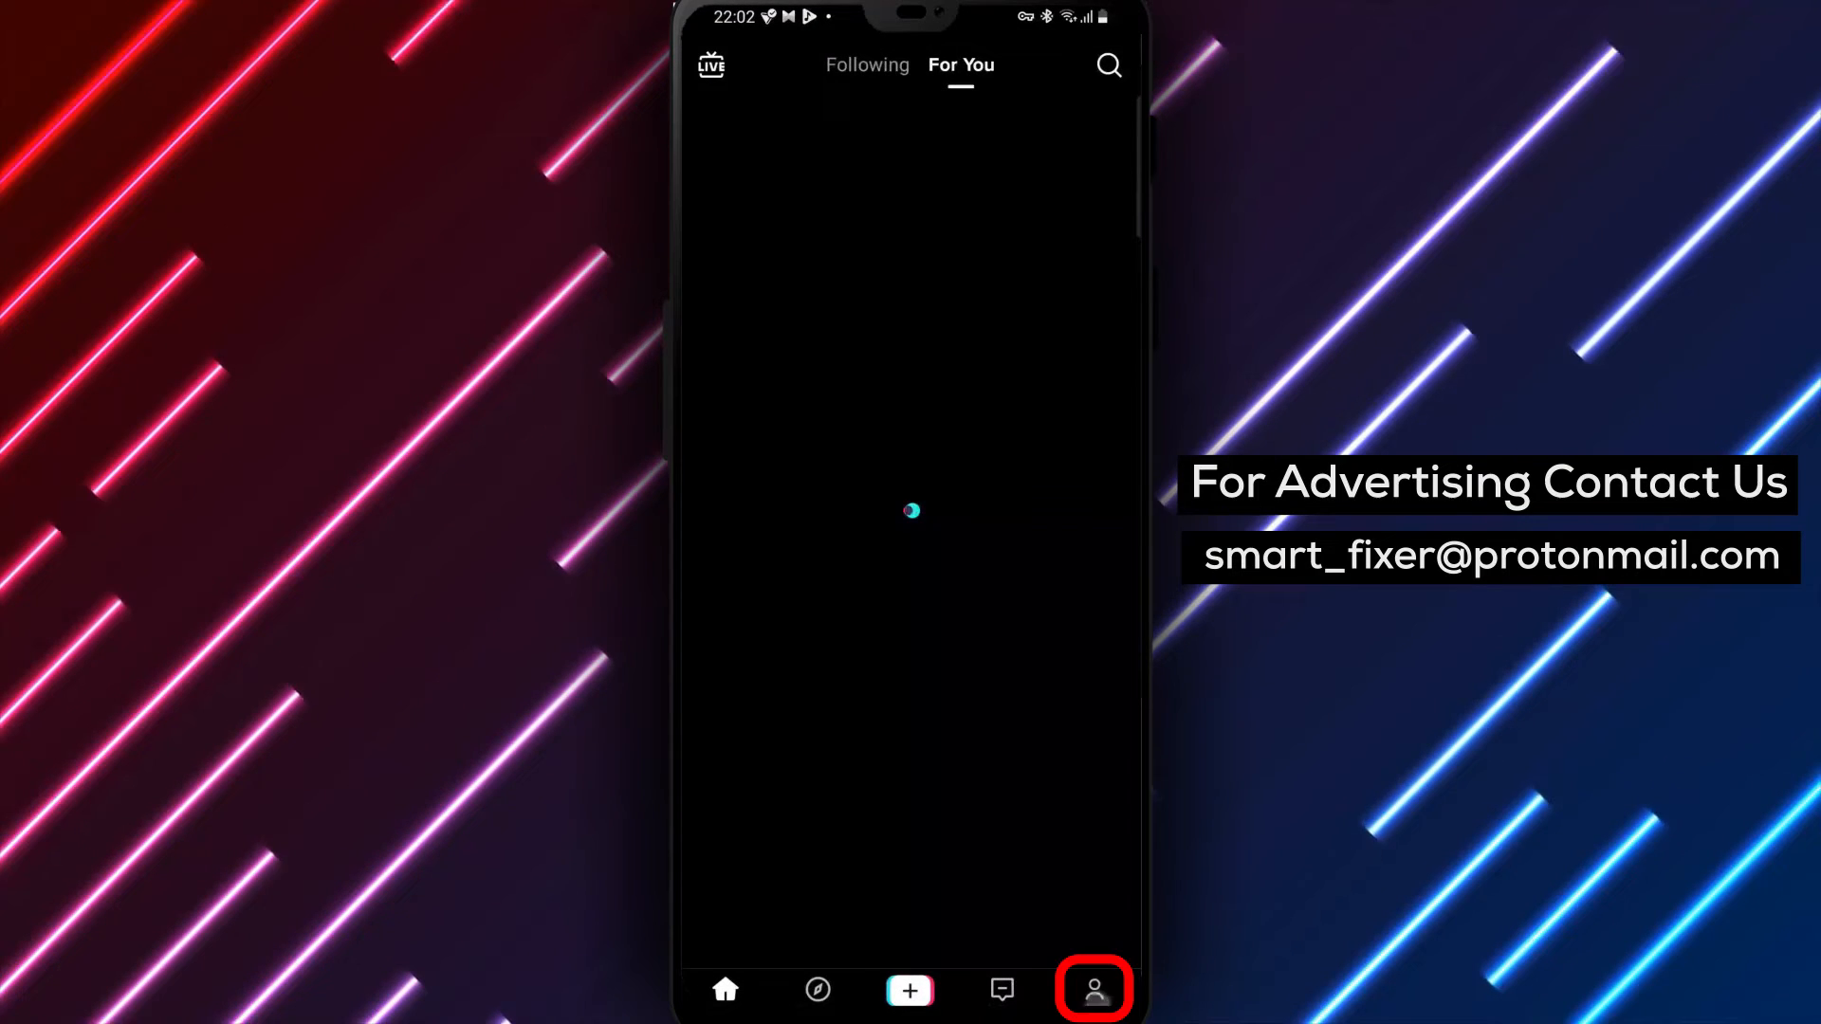
pyautogui.click(1093, 991)
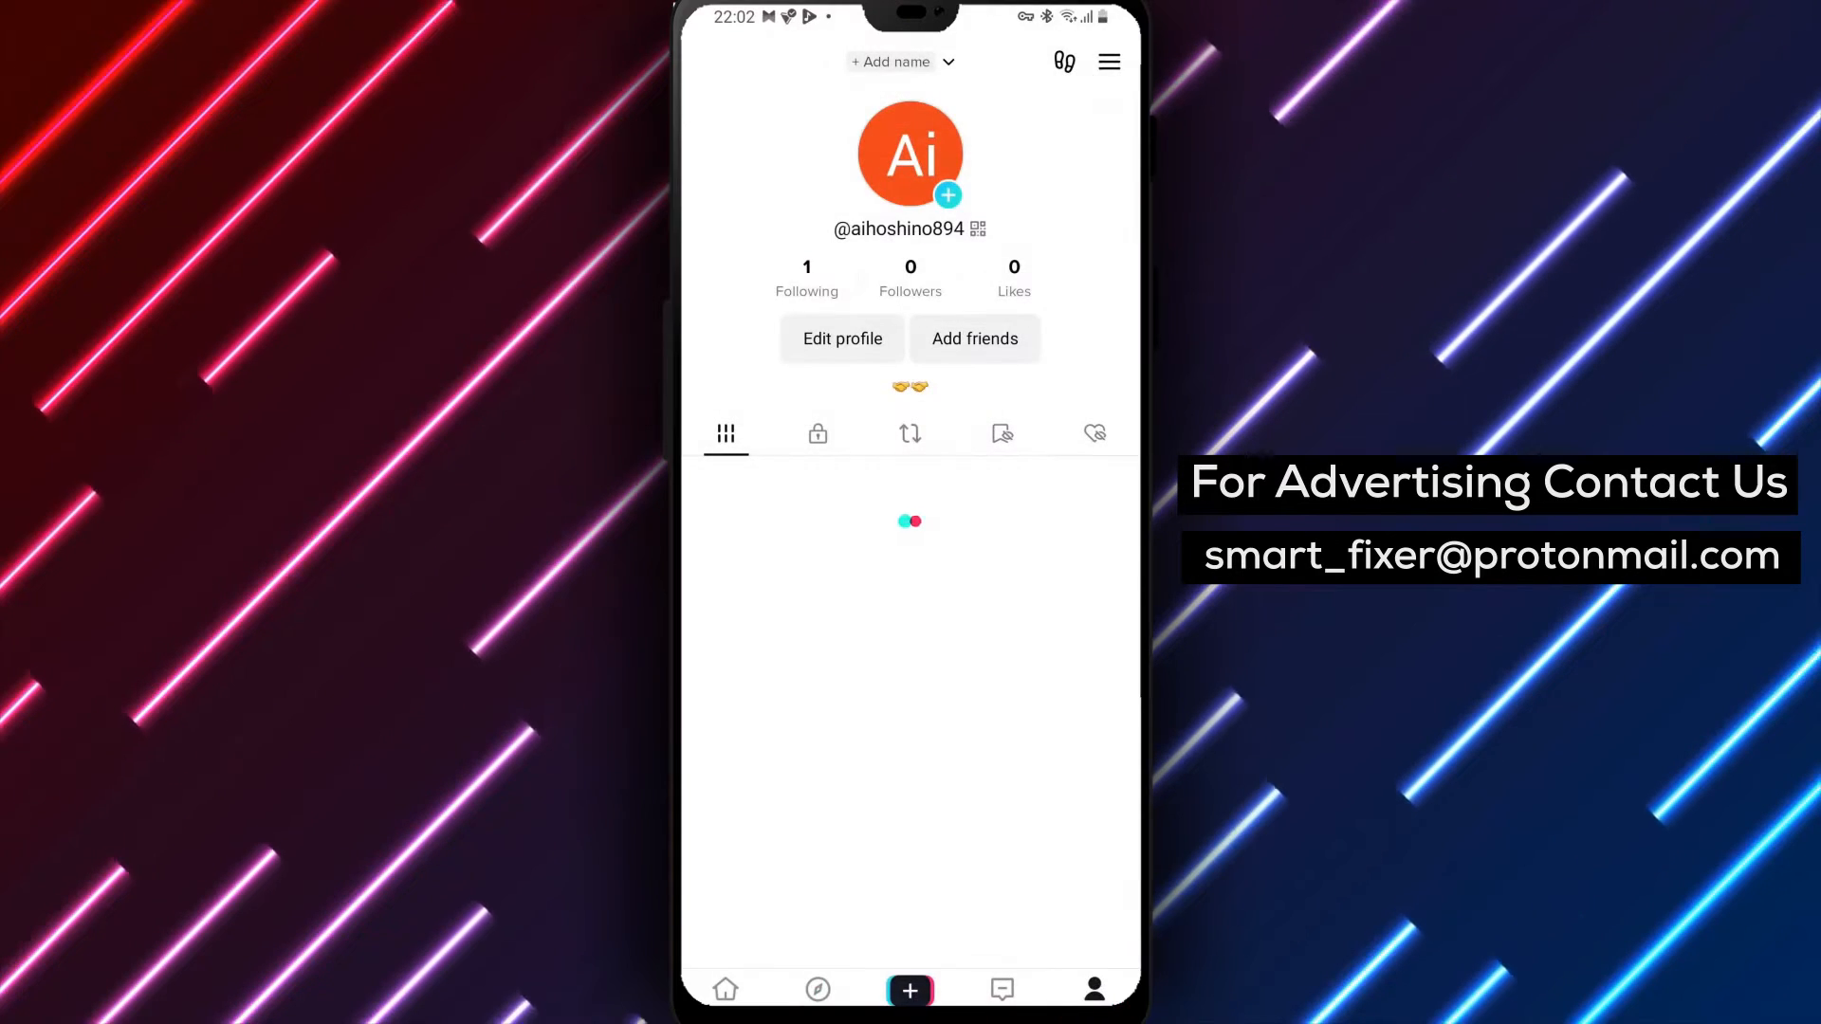
# Step: Show the profile menu listing Creator tools, My QR code and Settings and privacy
pyautogui.click(1108, 61)
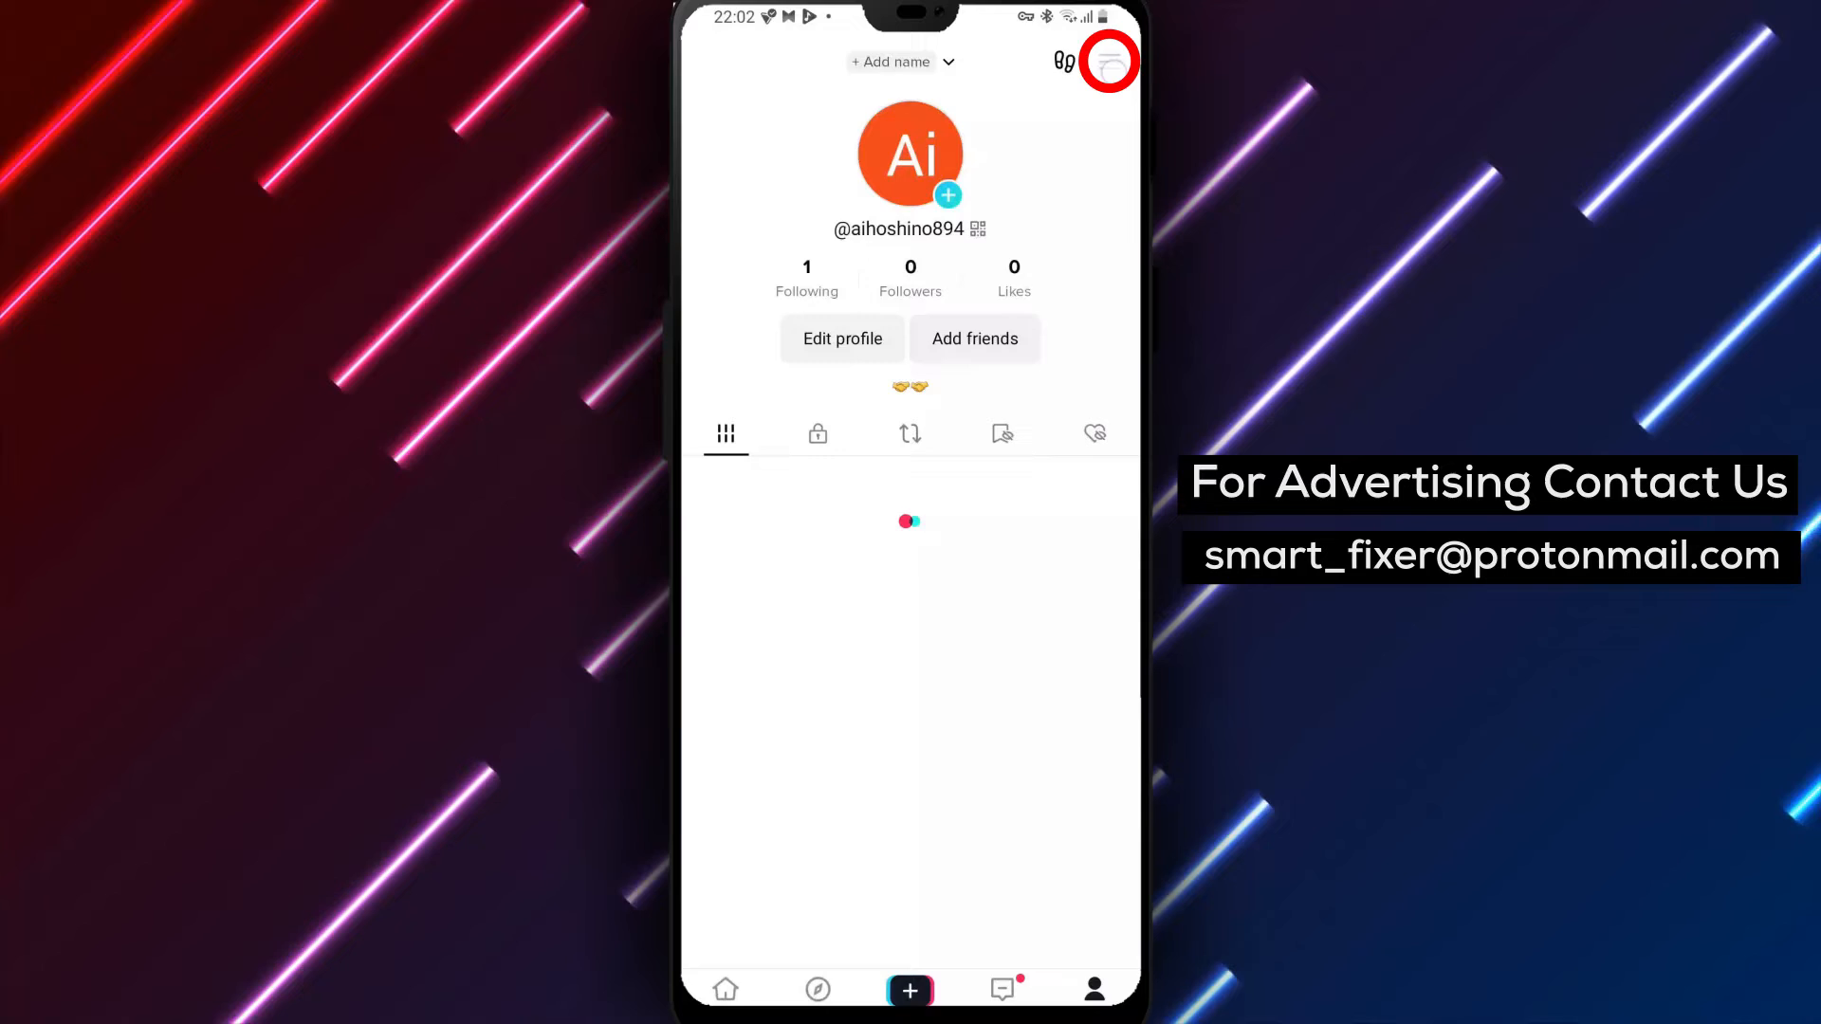
pyautogui.click(1105, 60)
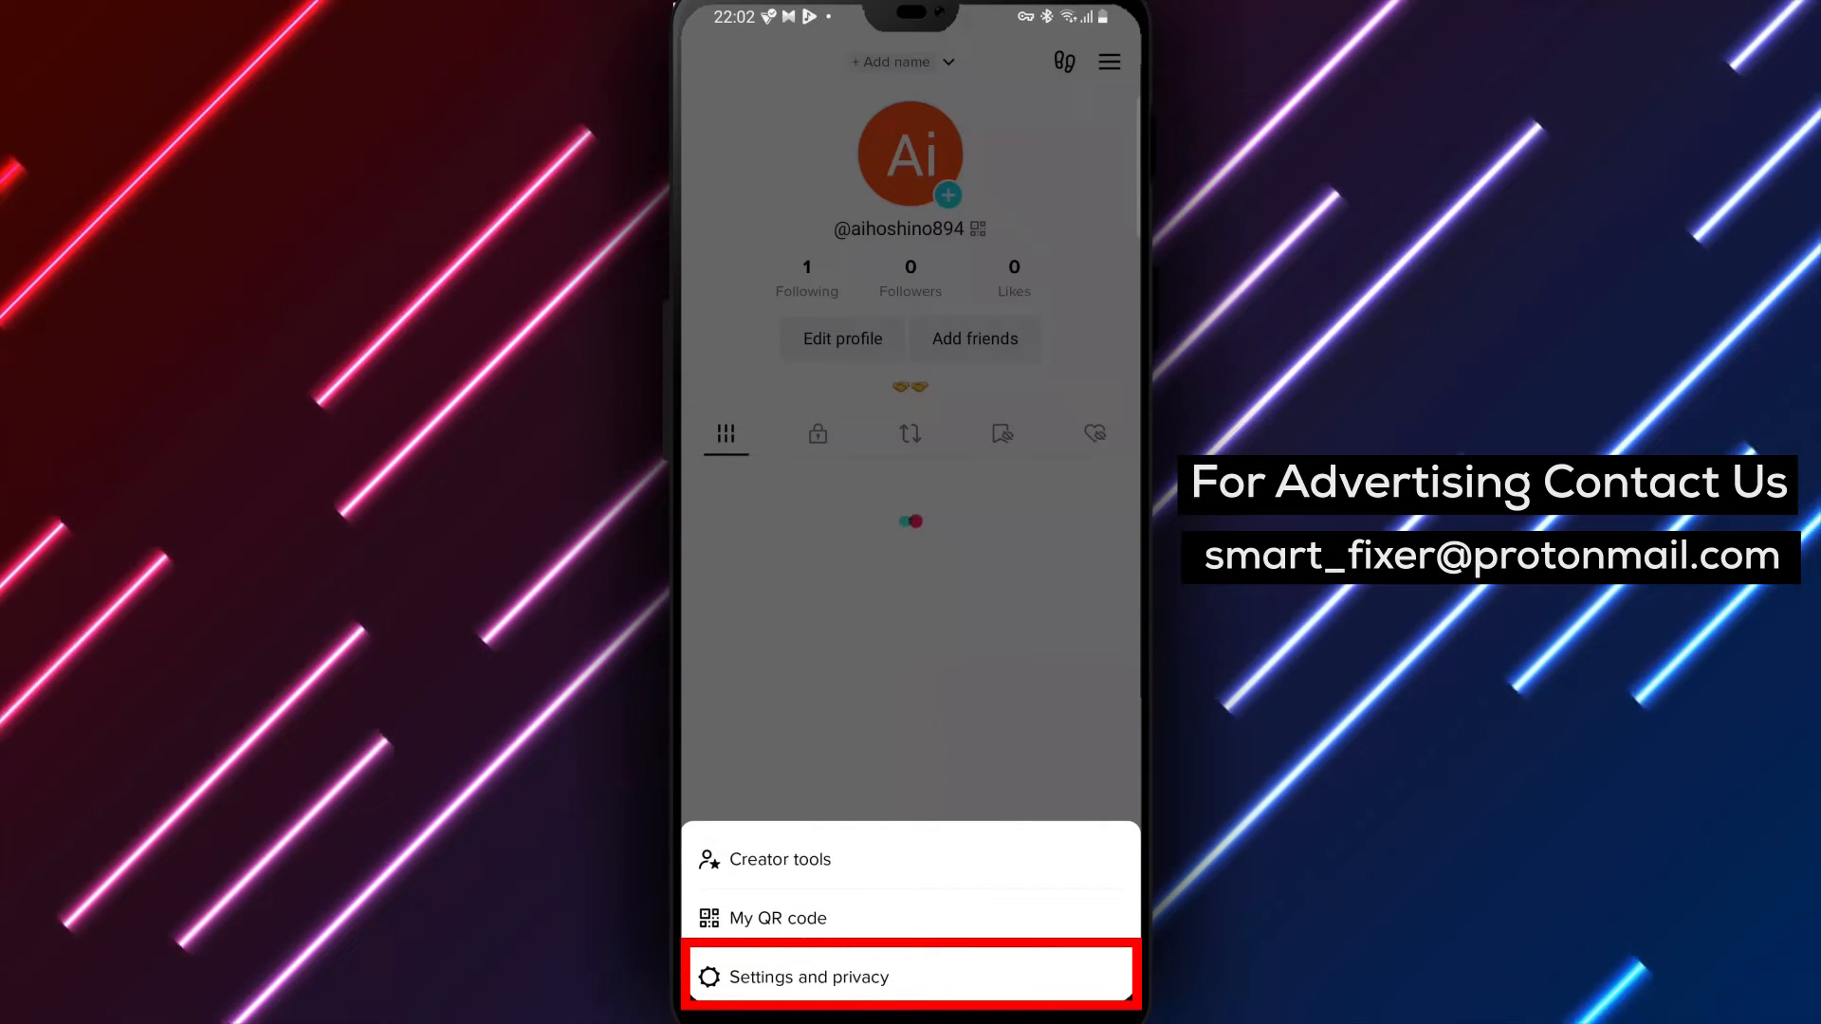
# Step: Go into Settings and privacy, Accessibility, and switch Animated thumbnail off
pyautogui.click(908, 975)
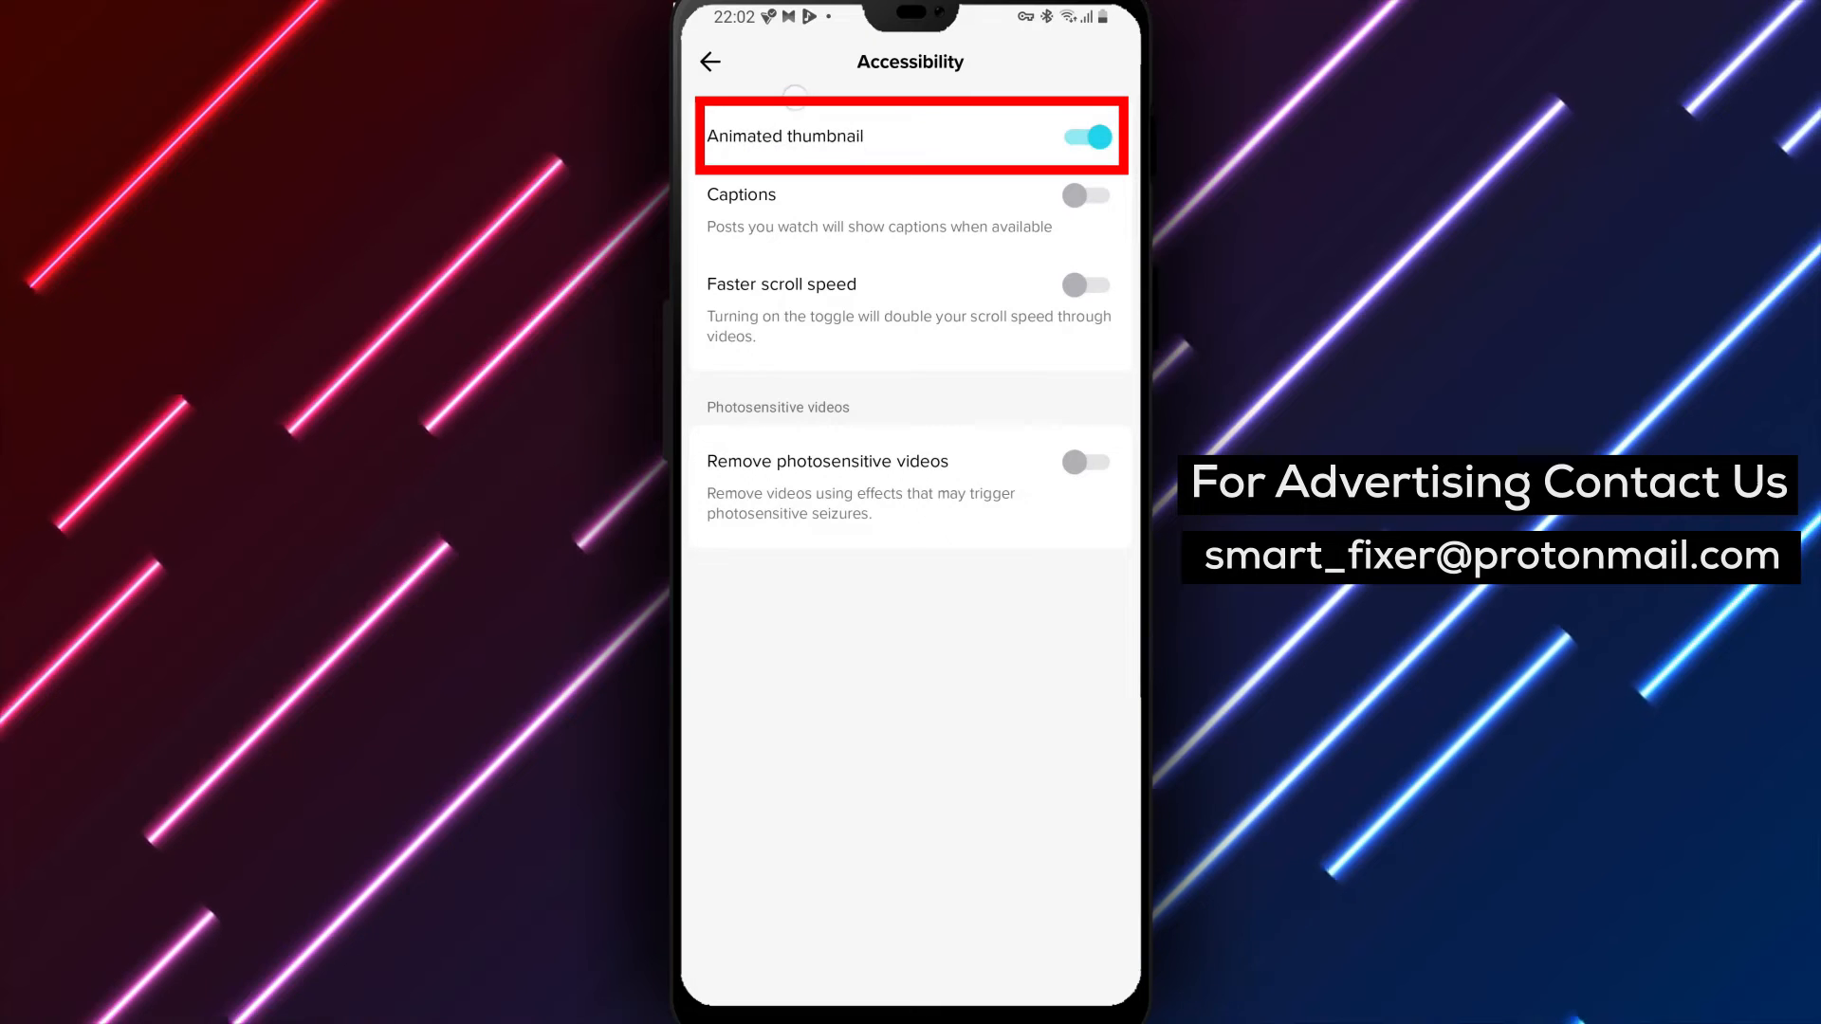
pyautogui.click(1085, 136)
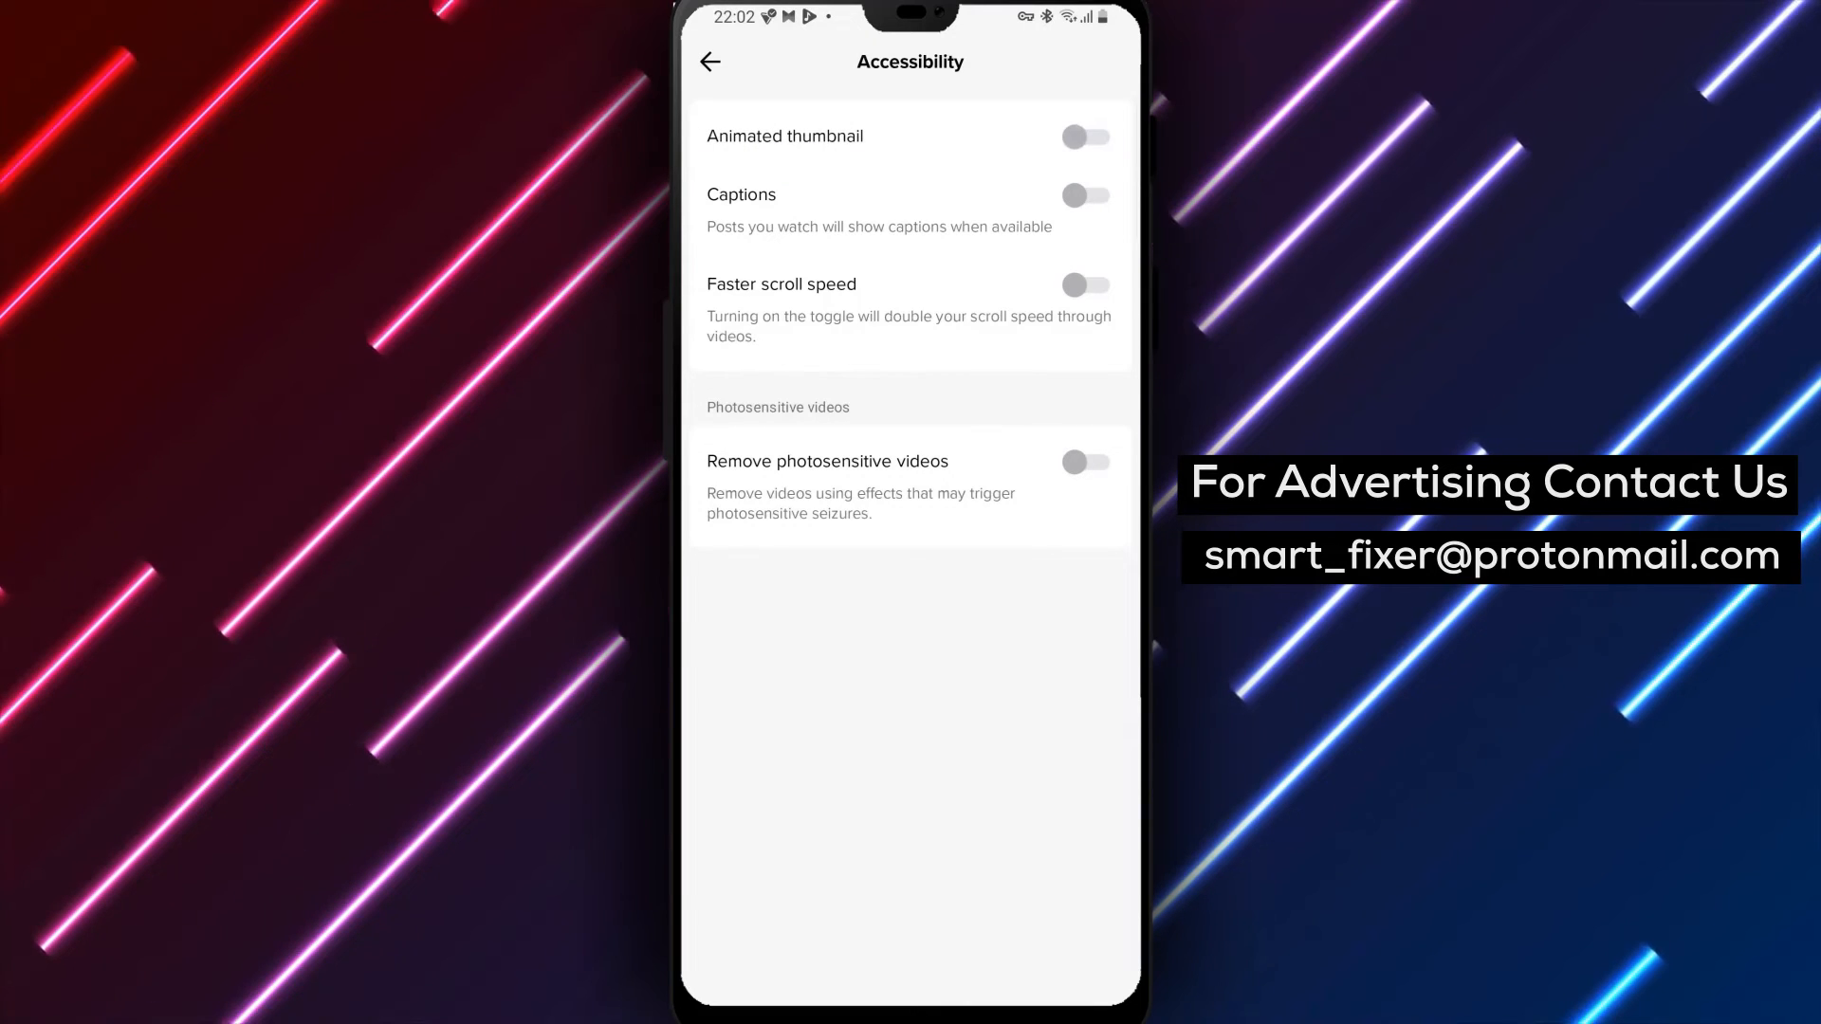